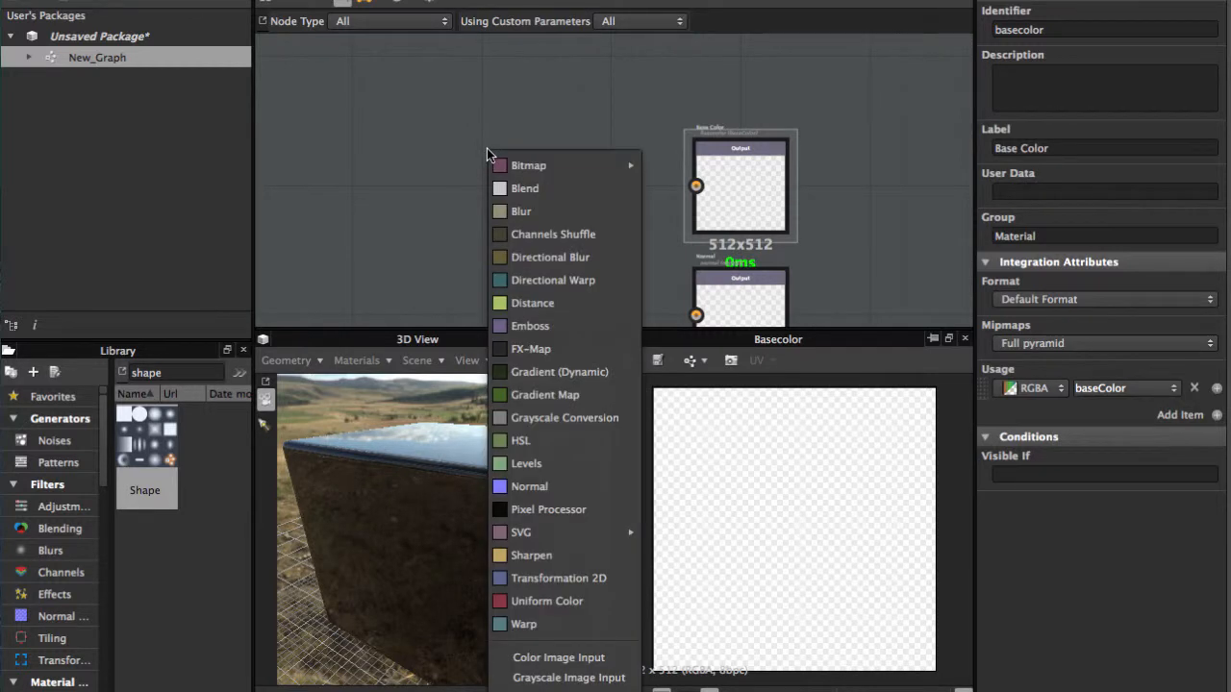
{"action": "mouse_move", "coordinate": [525, 188]}
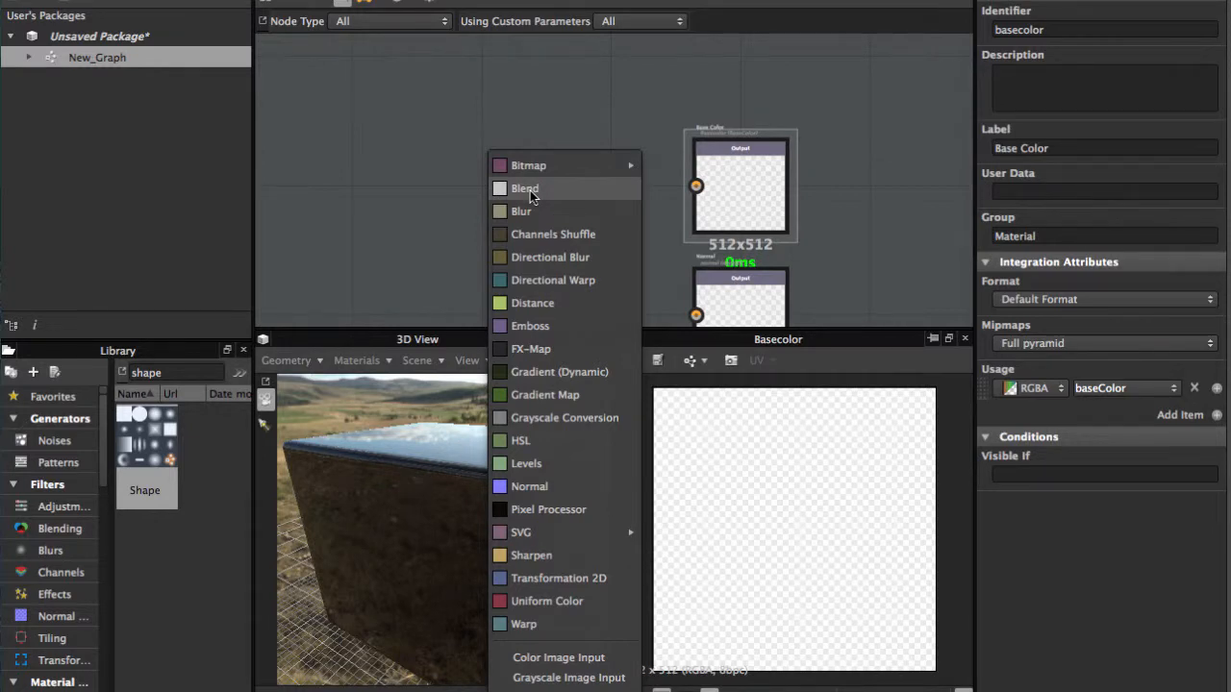
Step: Place a Blend node in the empty graph from the right-click node menu
{"action": "left_click", "coordinate": [525, 188]}
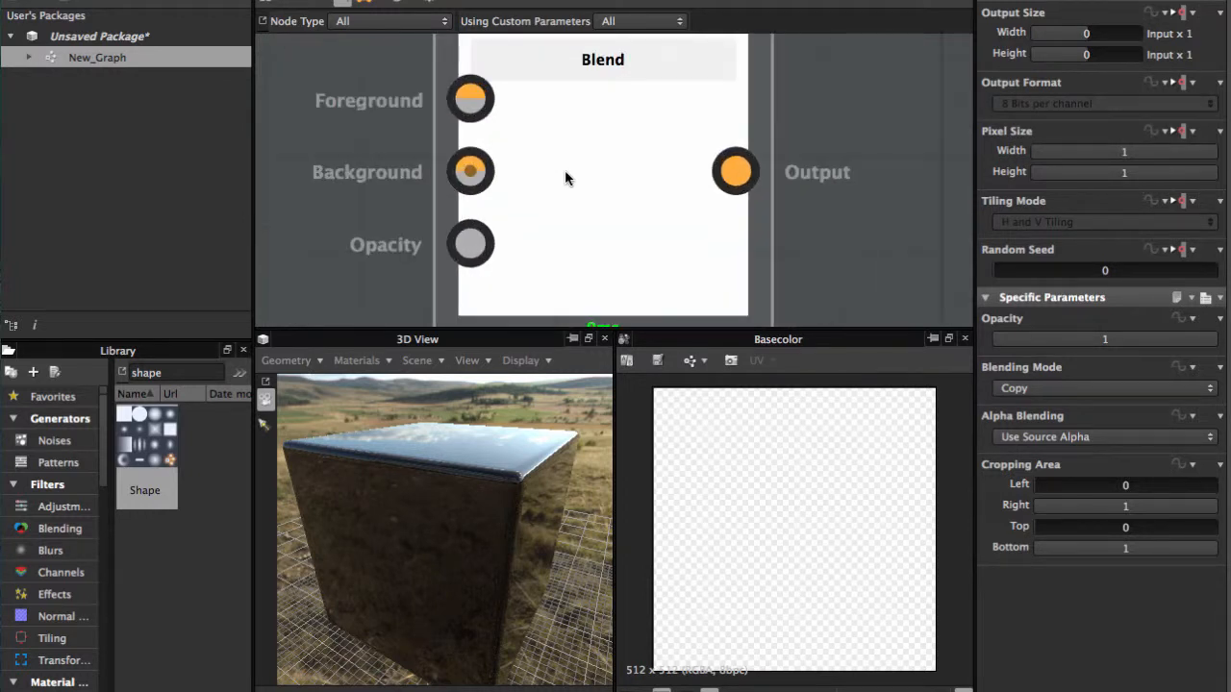
{"action": "mouse_move", "coordinate": [470, 99]}
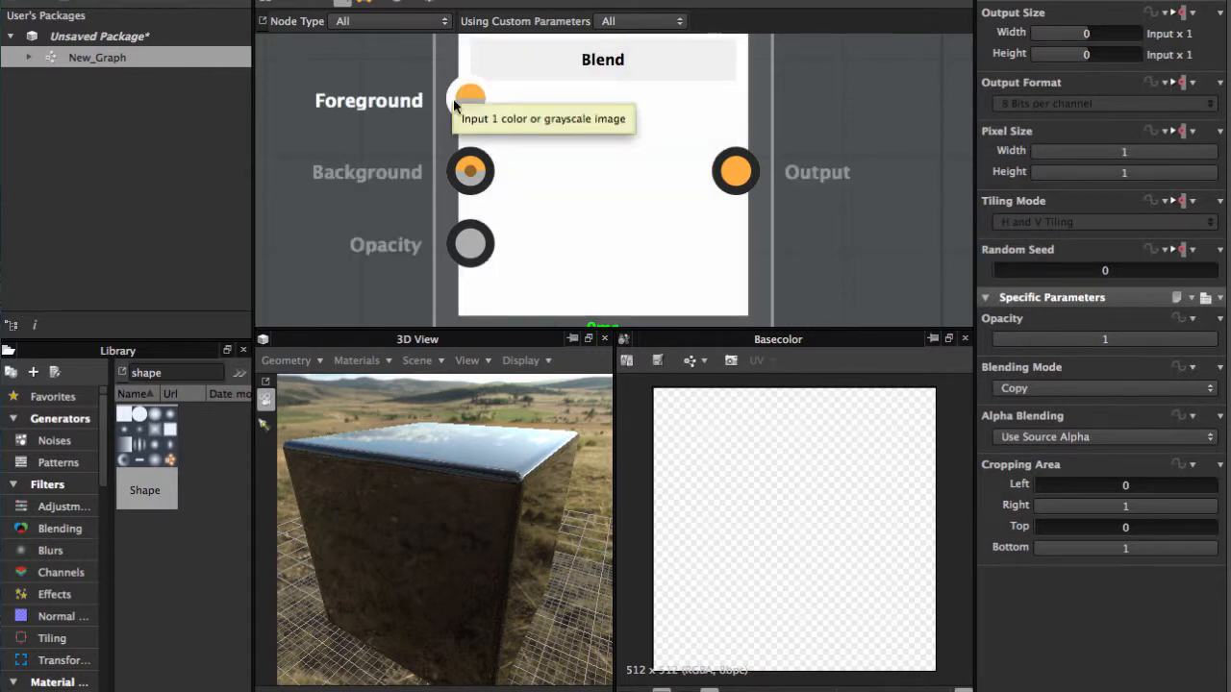
{"action": "mouse_move", "coordinate": [381, 104]}
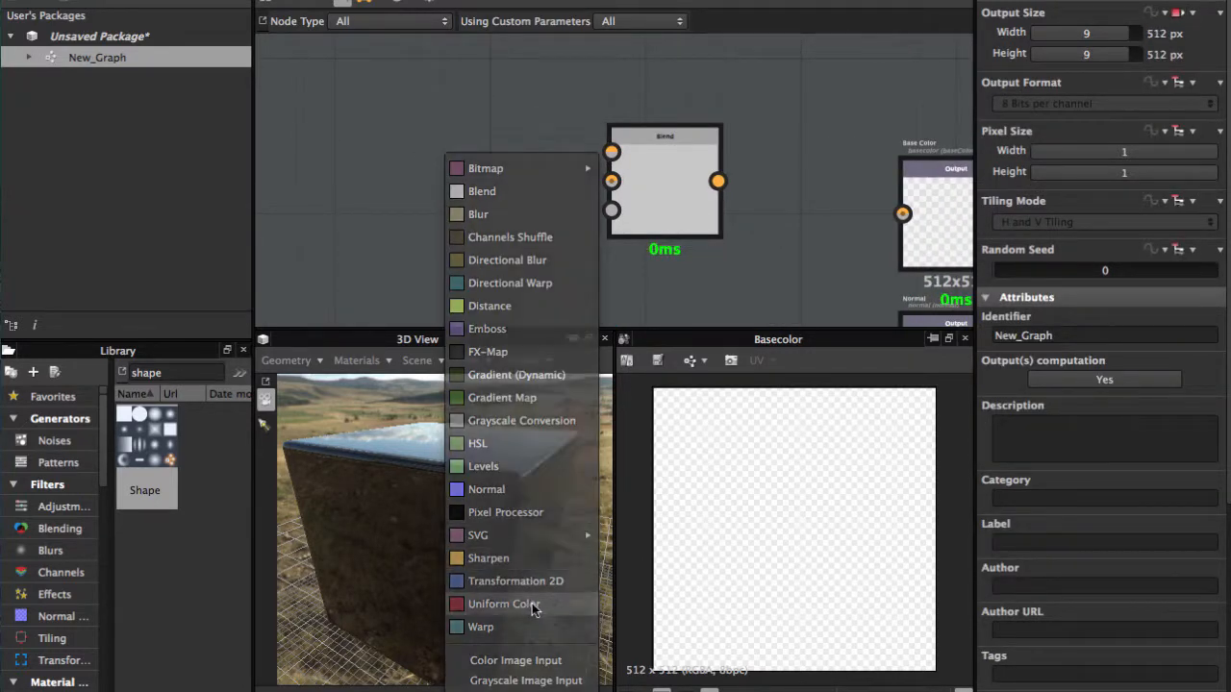
Step: Add two Uniform Color nodes coloured green (0,188,94) and magenta (188,0,150)
{"action": "left_click", "coordinate": [504, 604]}
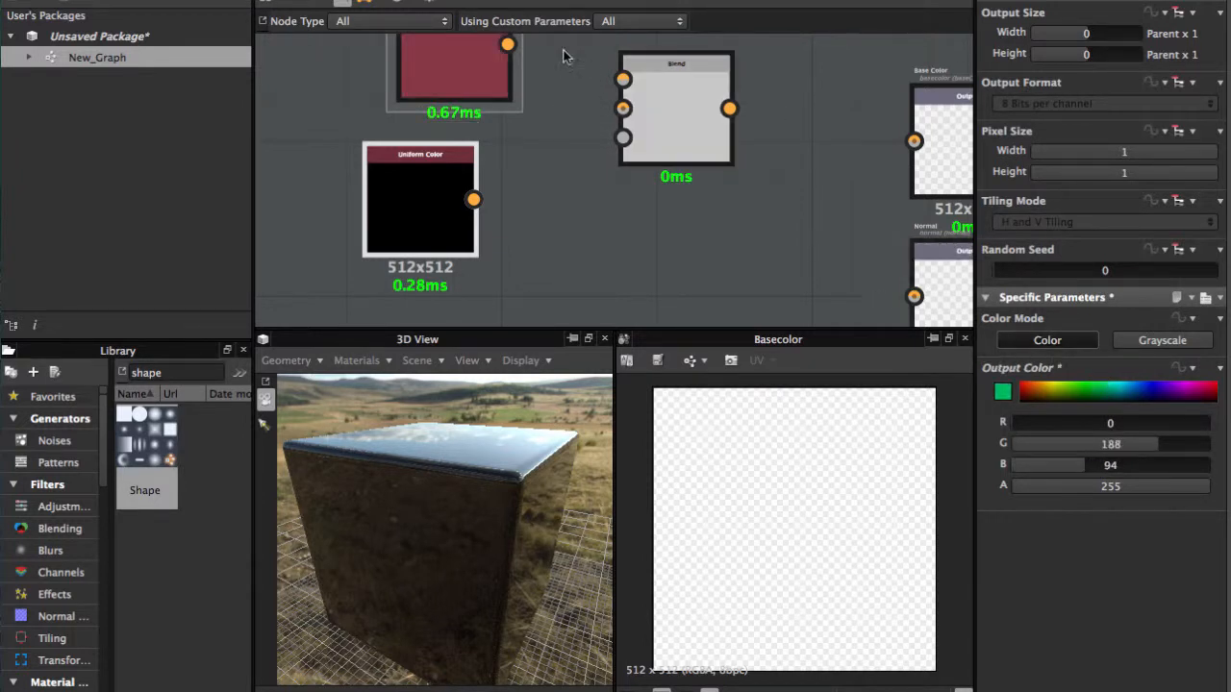
{"action": "left_click", "coordinate": [420, 199]}
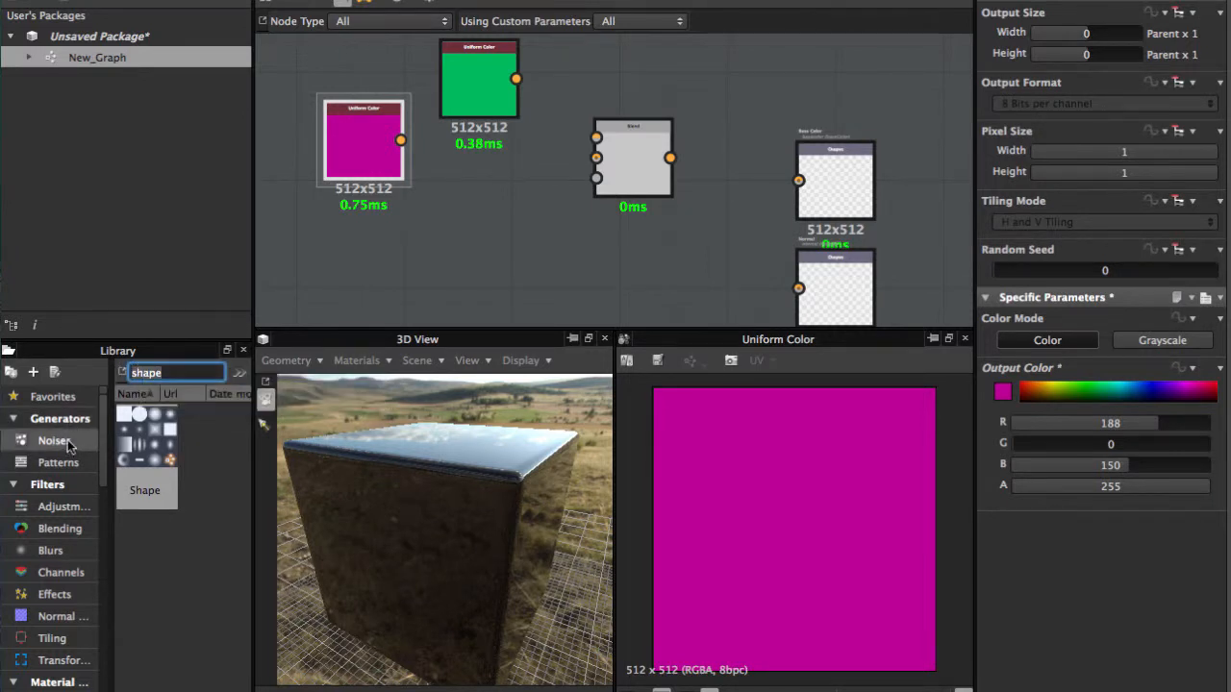
Step: Bring the Dirt Gradient noise from Library Generators > Noises into the graph
{"action": "left_click", "coordinate": [54, 441]}
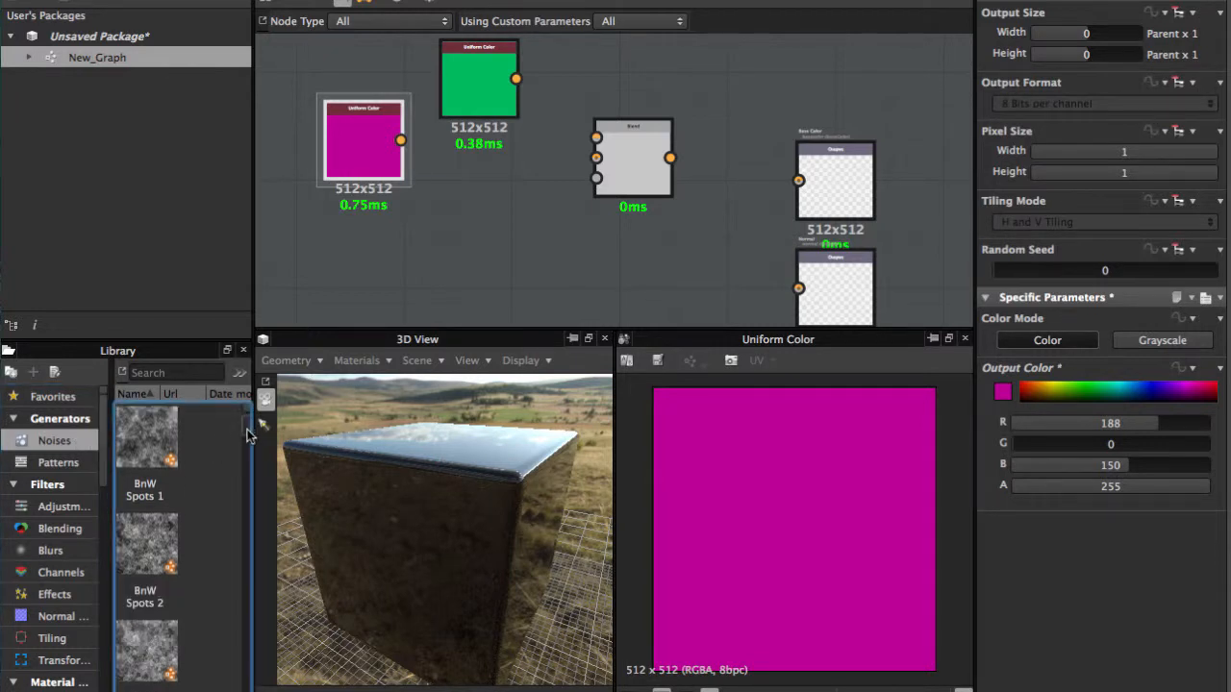
{"action": "scroll", "scroll_direction": "down", "scroll_amount": 3}
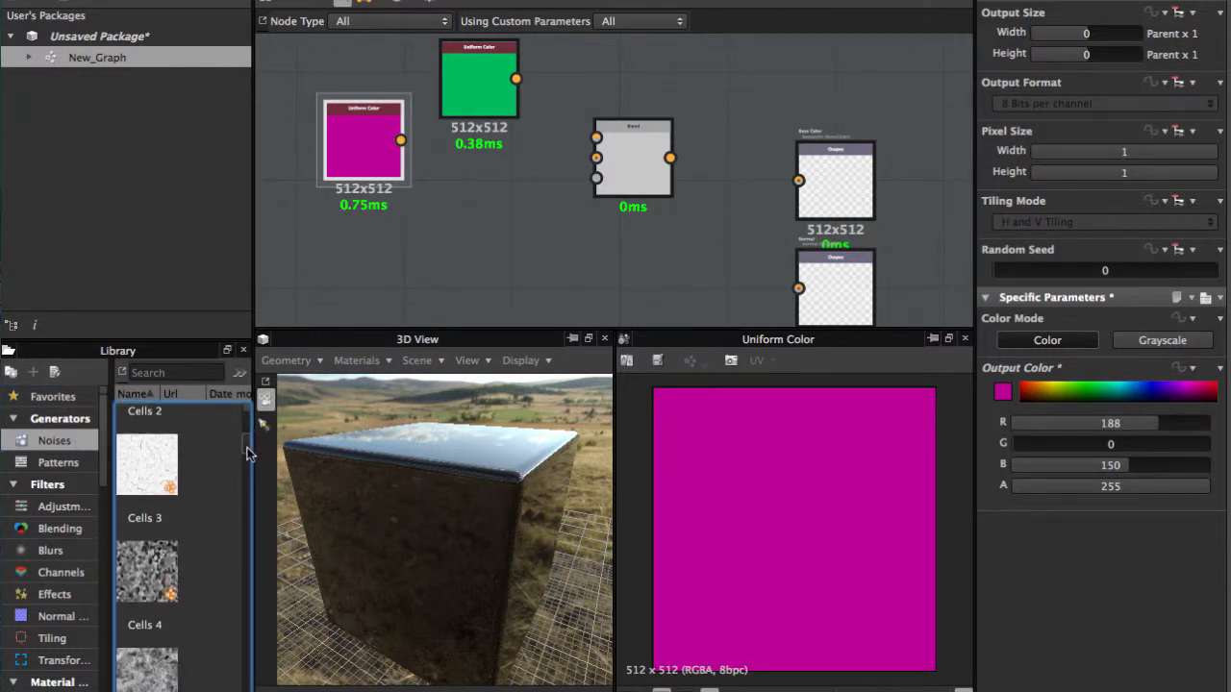
{"action": "scroll", "scroll_direction": "down", "scroll_amount": 3}
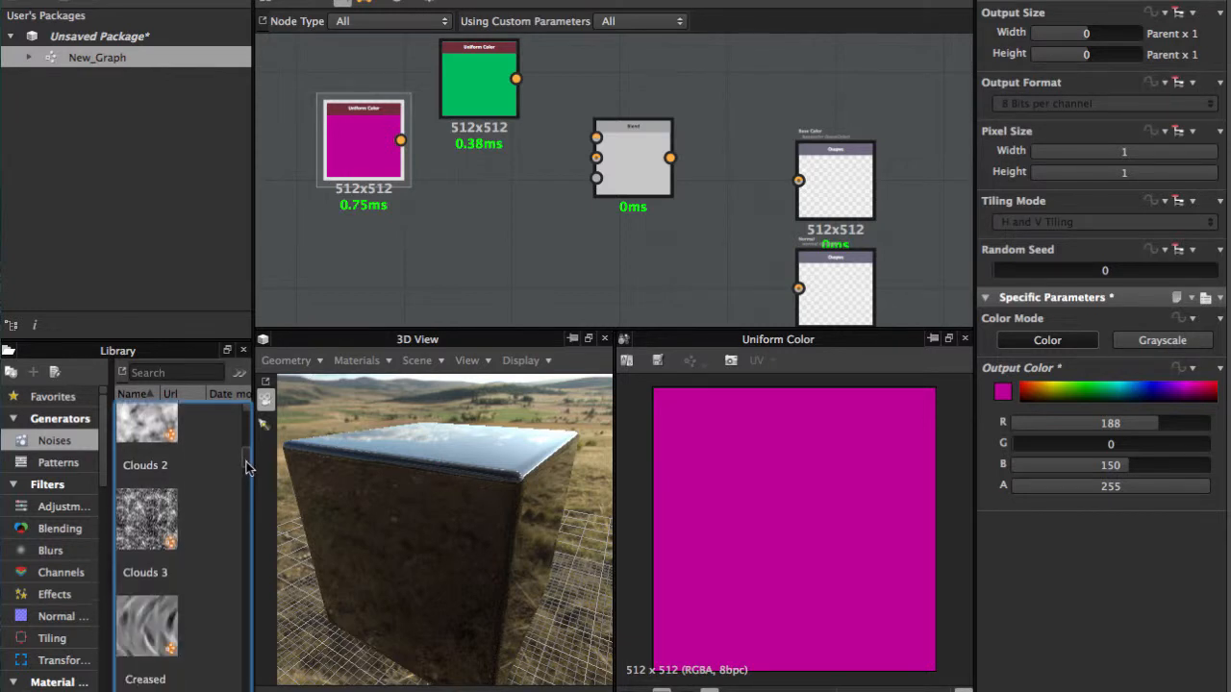
{"action": "scroll", "scroll_direction": "down", "scroll_amount": 3}
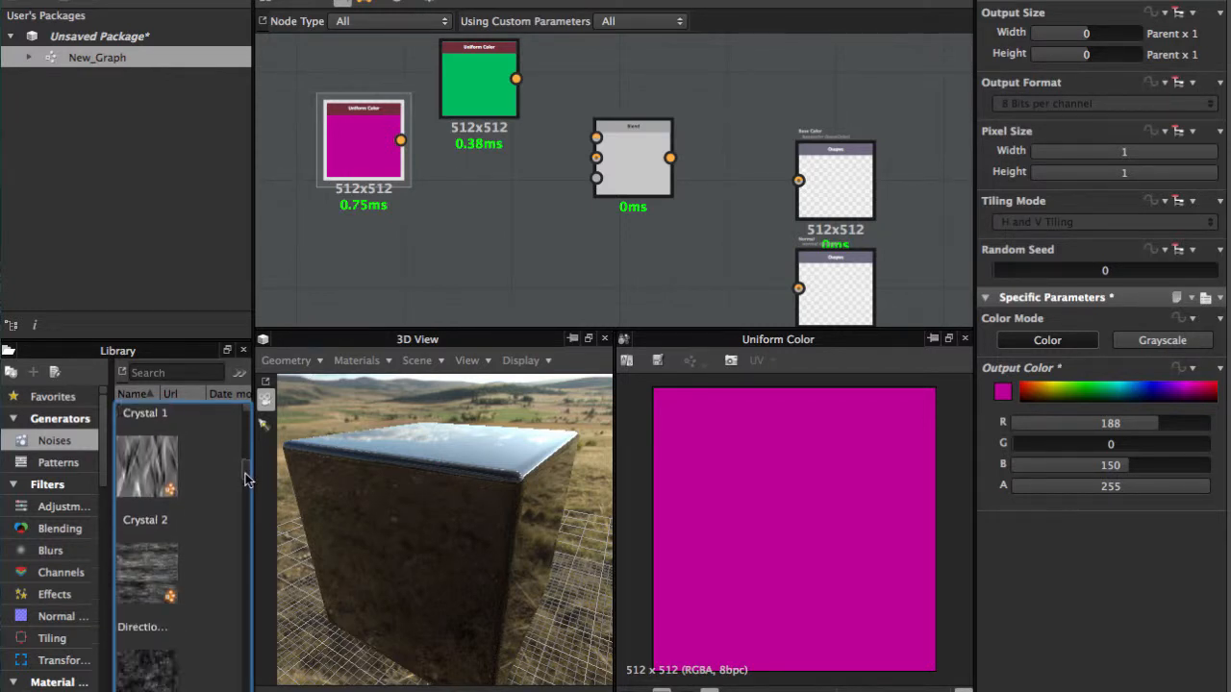
{"action": "scroll", "scroll_direction": "down", "scroll_amount": 3}
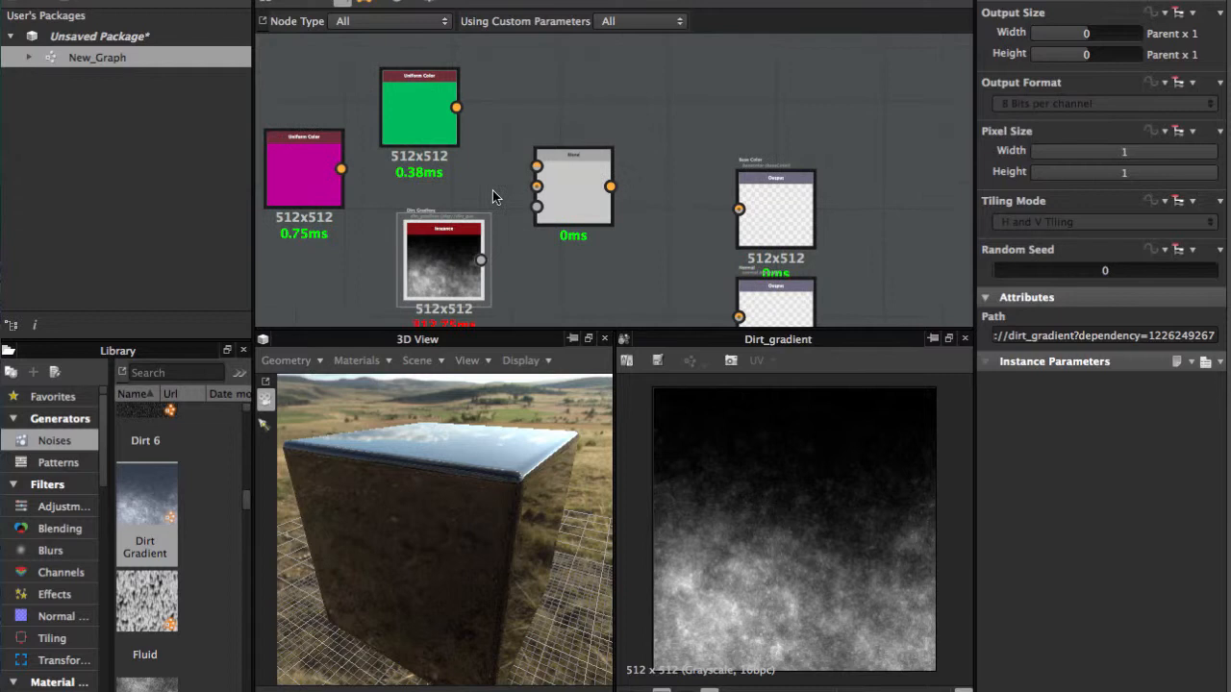
Step: Wire green and magenta into Blend, Dirt Gradient into Opacity, and Blend to Base Color
{"action": "left_click_drag", "start_coordinate": [456, 107], "coordinate": [563, 131]}
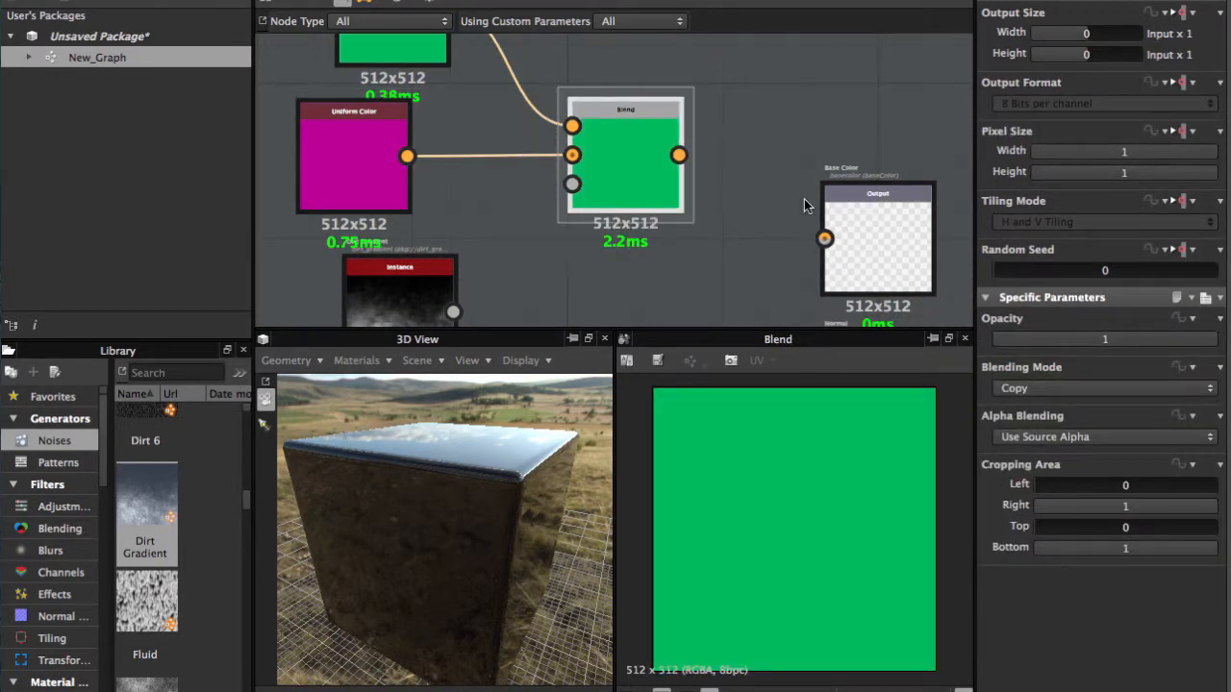
{"action": "mouse_move", "coordinate": [937, 320]}
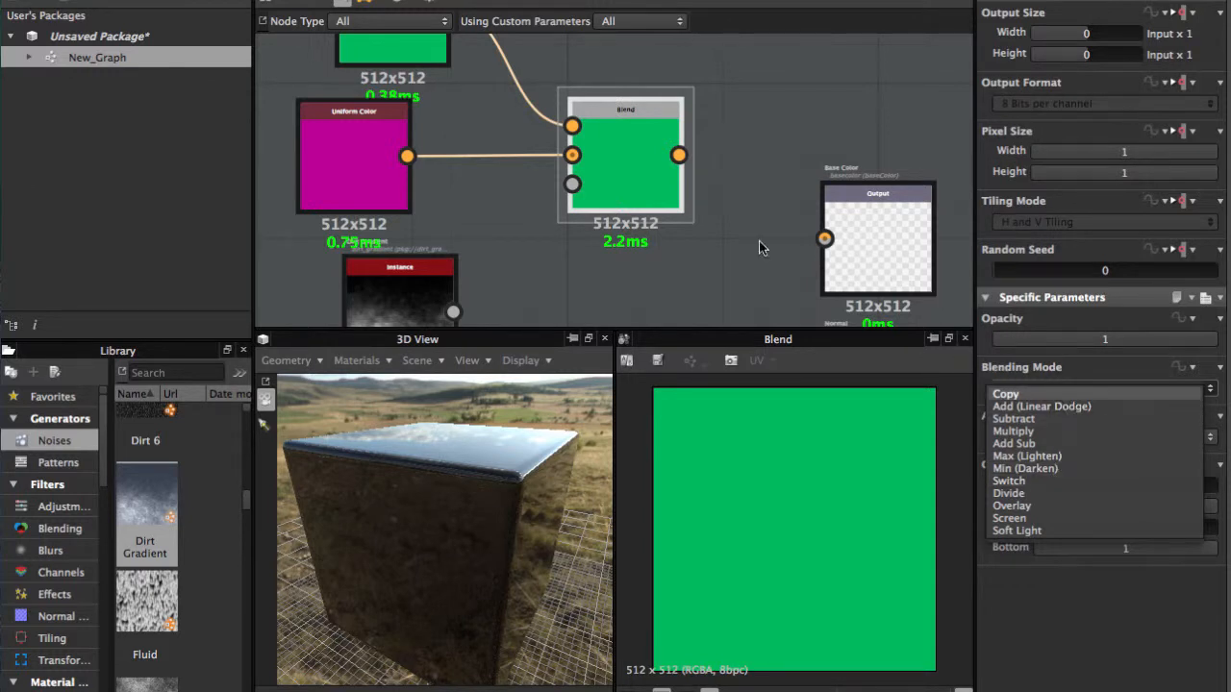
{"action": "left_click", "coordinate": [1006, 393]}
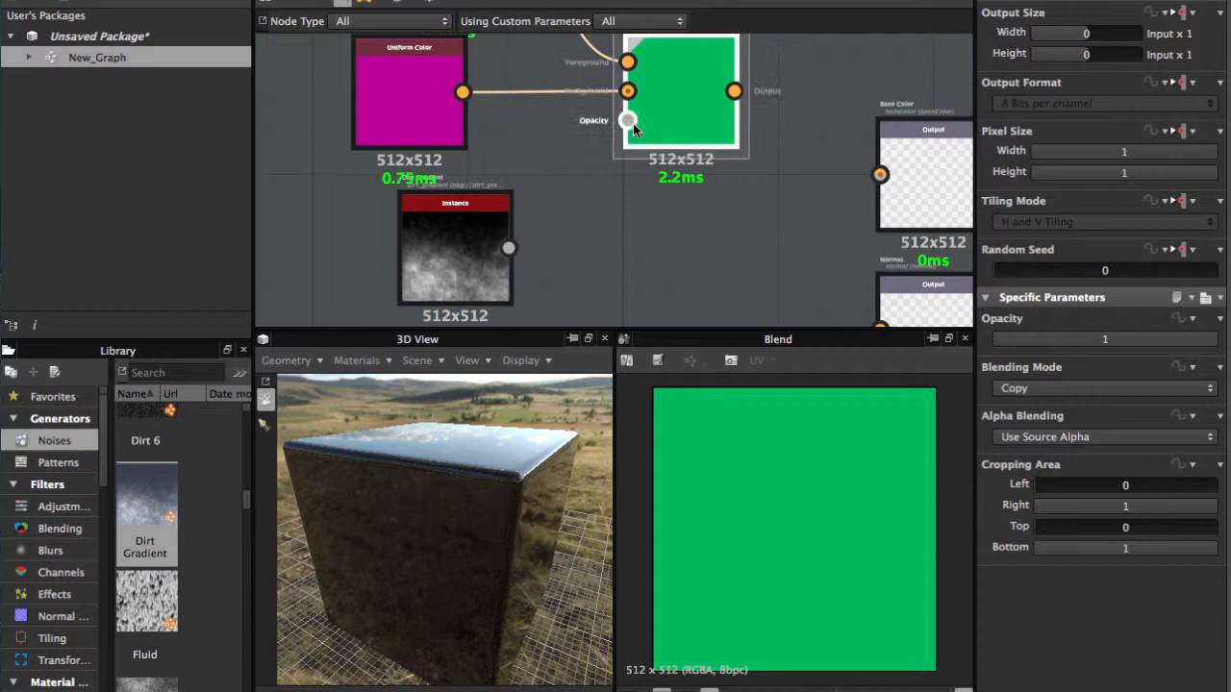
{"action": "left_click_drag", "start_coordinate": [508, 248], "coordinate": [628, 120]}
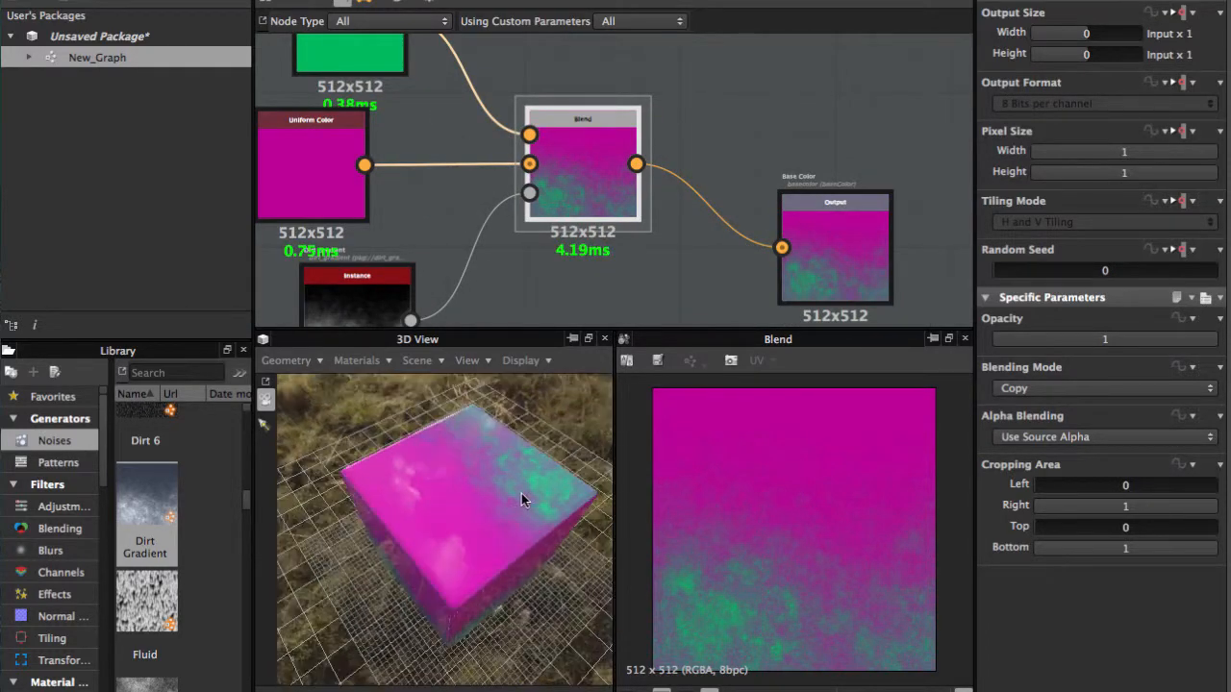
{"action": "left_click_drag", "start_coordinate": [524, 498], "coordinate": [546, 546]}
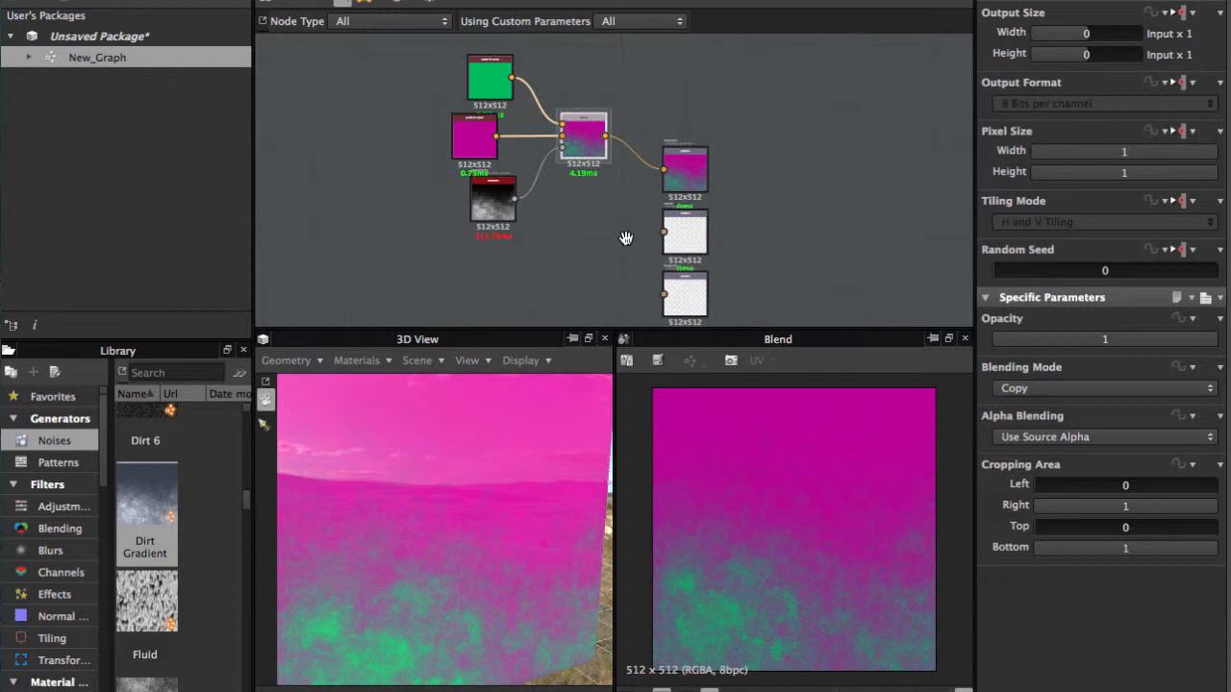
Step: Add a white grayscale Uniform Color node feeding the Roughness output
{"action": "right_click", "coordinate": [625, 238]}
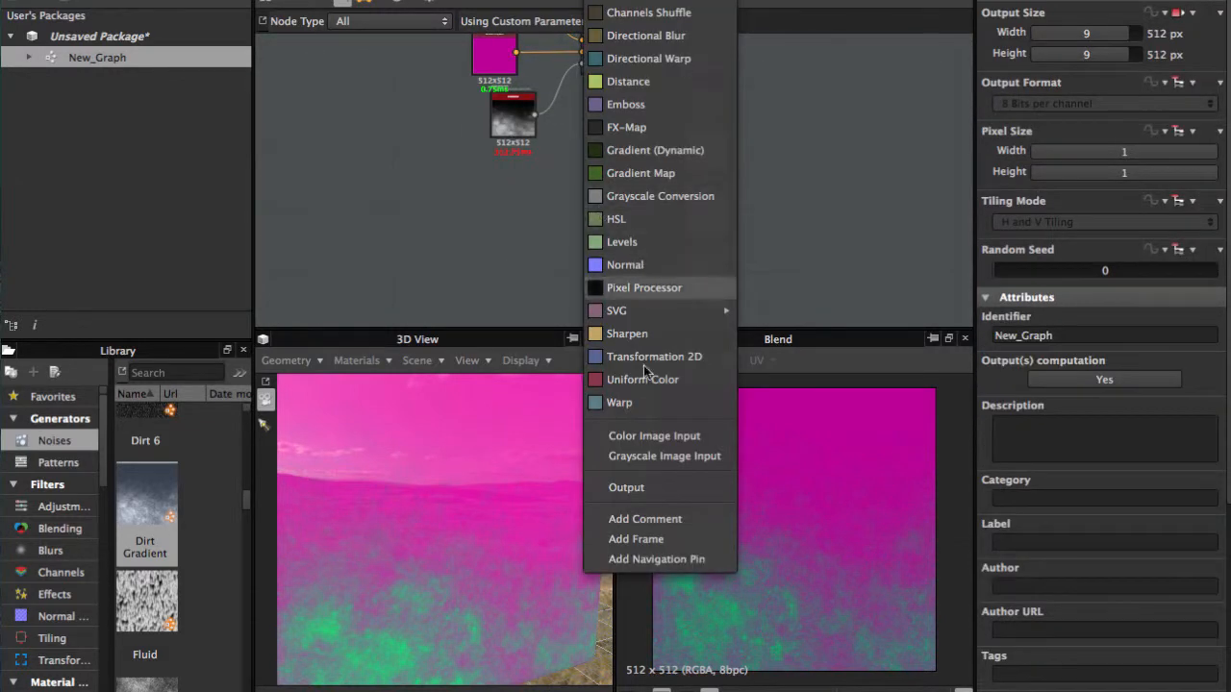
{"action": "mouse_move", "coordinate": [628, 332]}
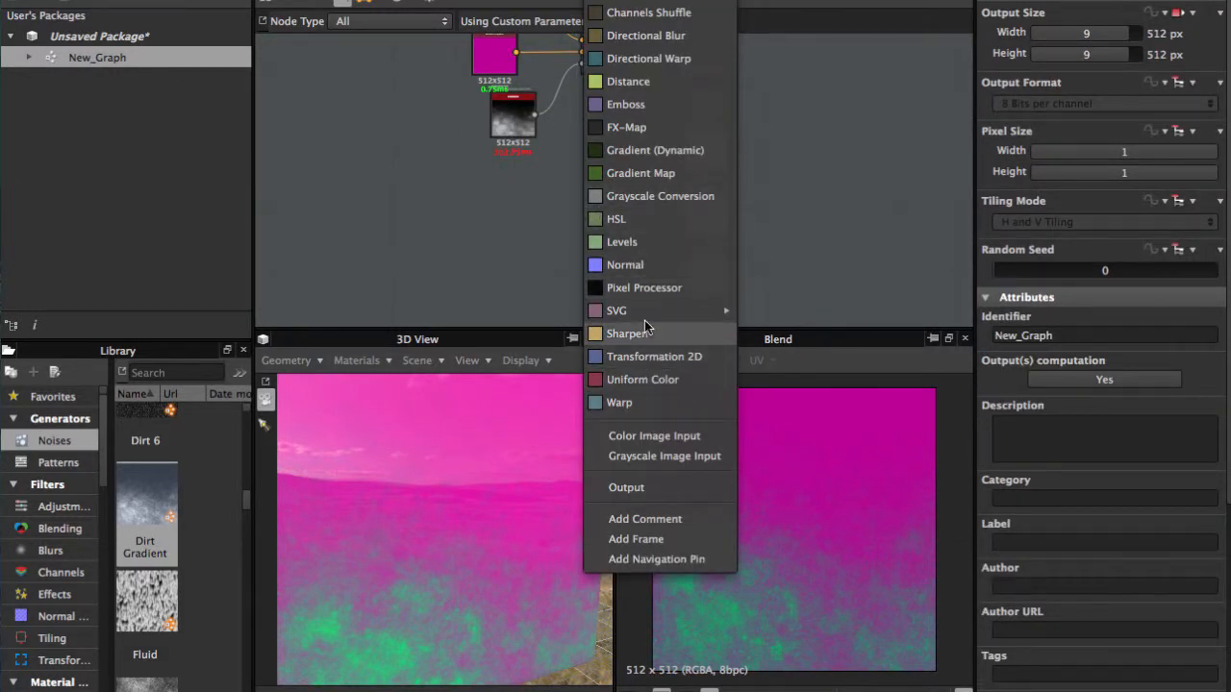
{"action": "left_click", "coordinate": [643, 379]}
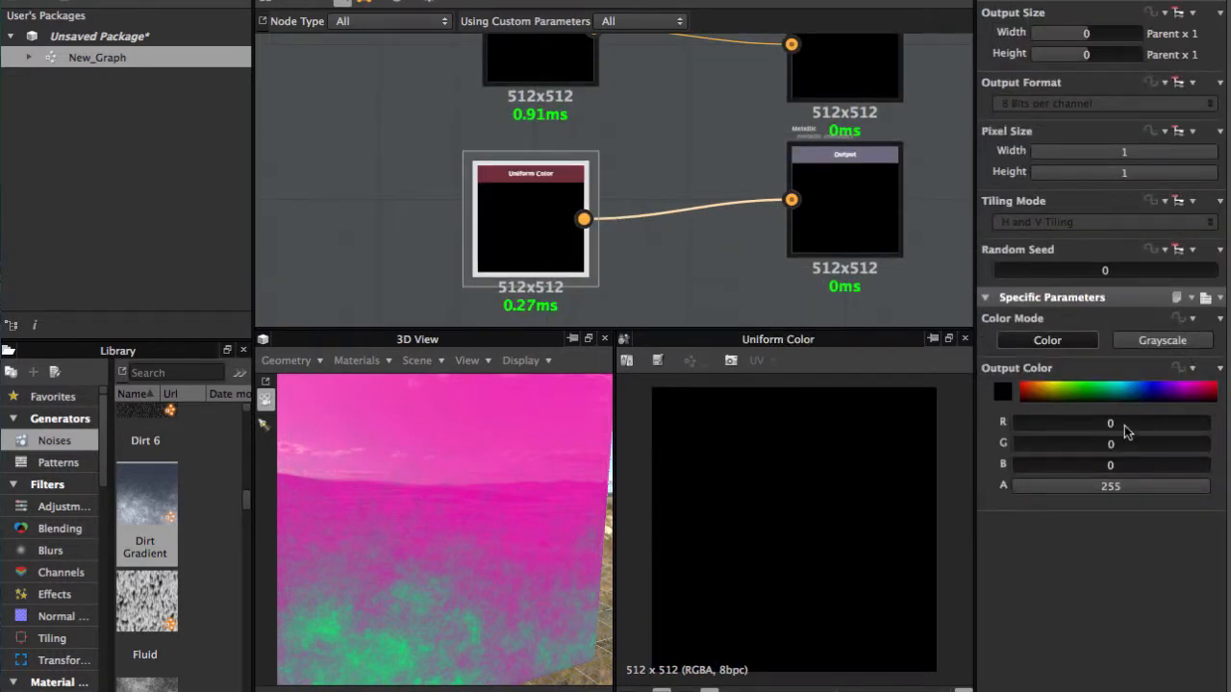
{"action": "left_click", "coordinate": [1162, 340]}
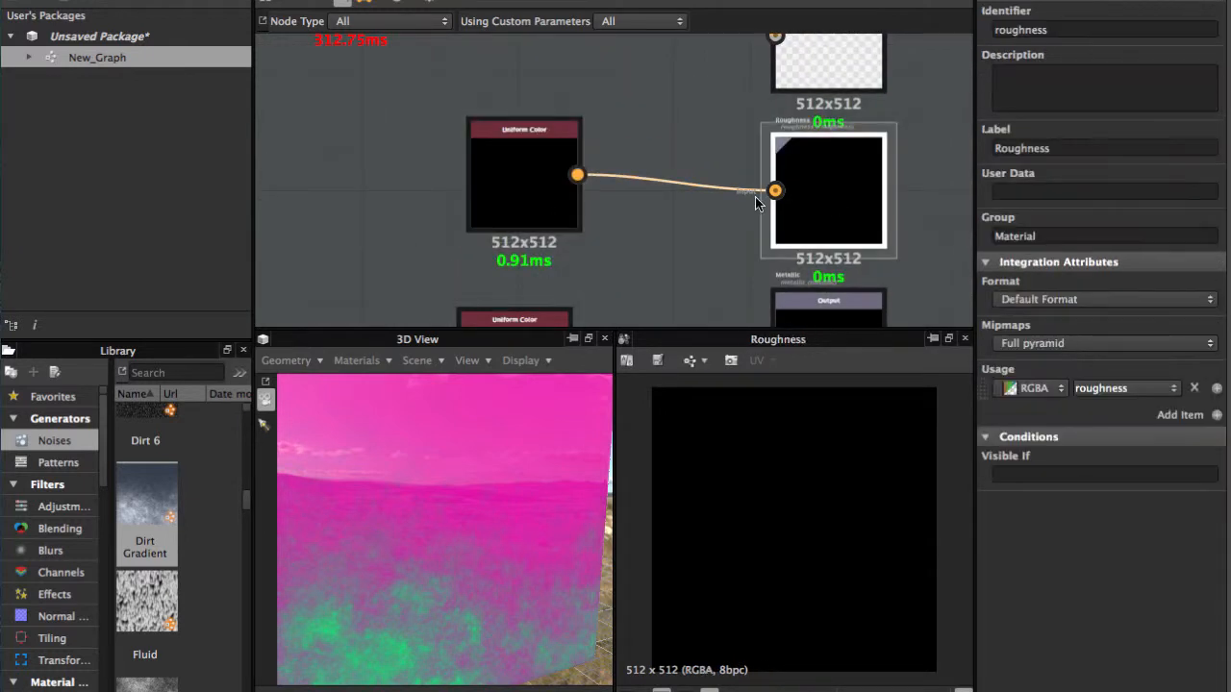
{"action": "left_click", "coordinate": [523, 173]}
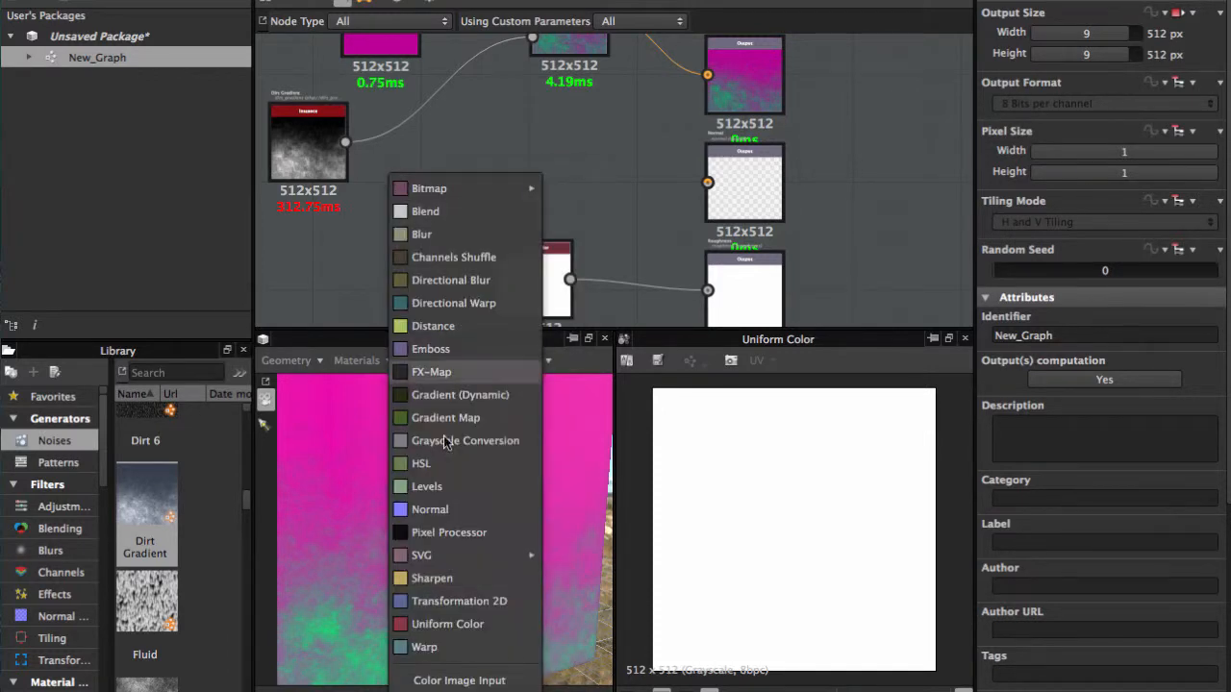
Step: Add a Normal node fed by Dirt Gradient and connect it to the Normal output
{"action": "left_click", "coordinate": [430, 509]}
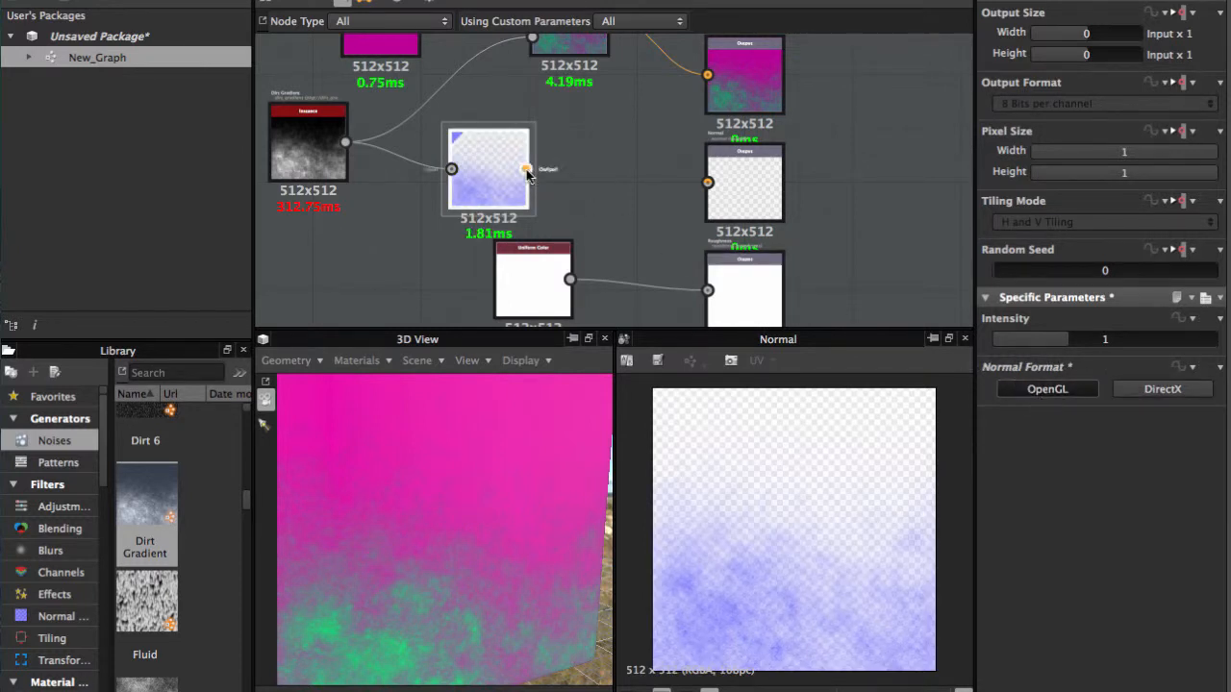
{"action": "left_click_drag", "start_coordinate": [526, 170], "coordinate": [707, 182]}
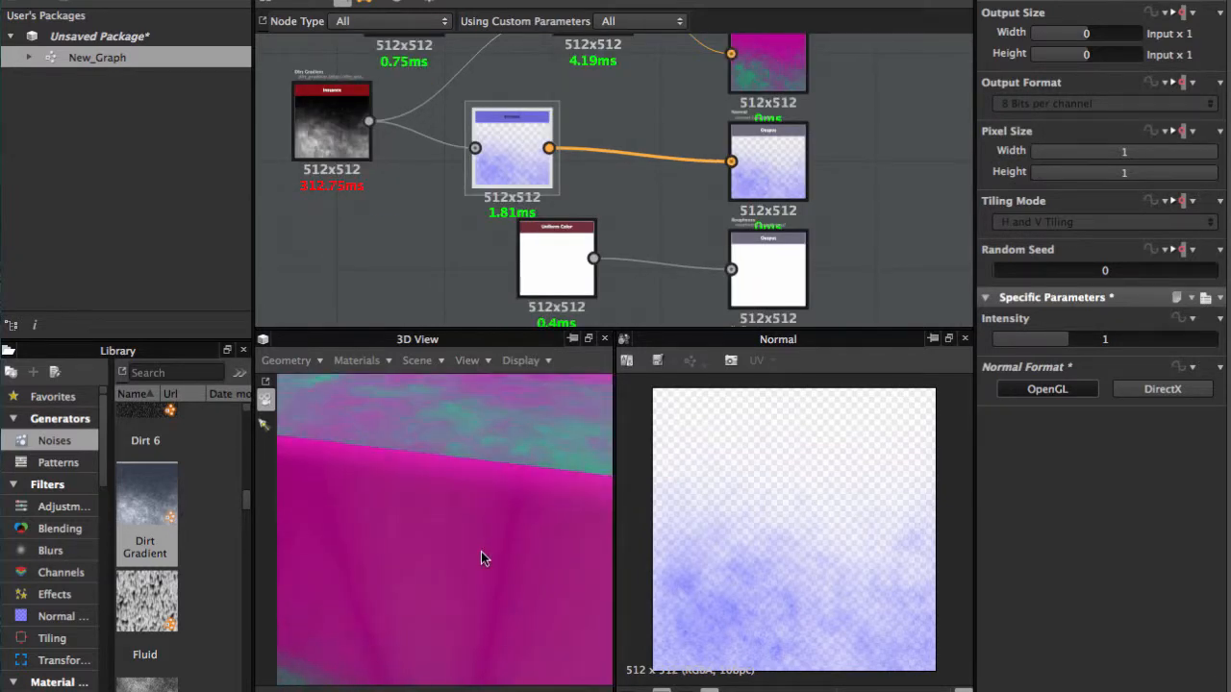
{"action": "left_click_drag", "start_coordinate": [485, 558], "coordinate": [469, 500]}
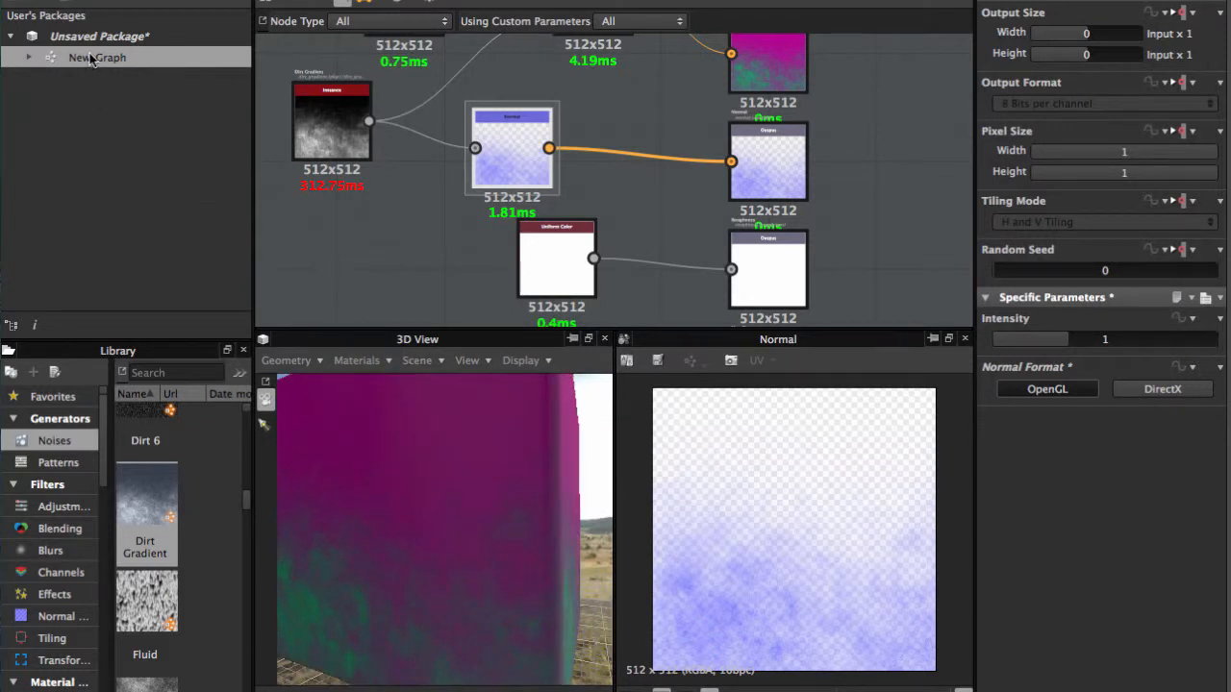
{"action": "right_click", "coordinate": [96, 58]}
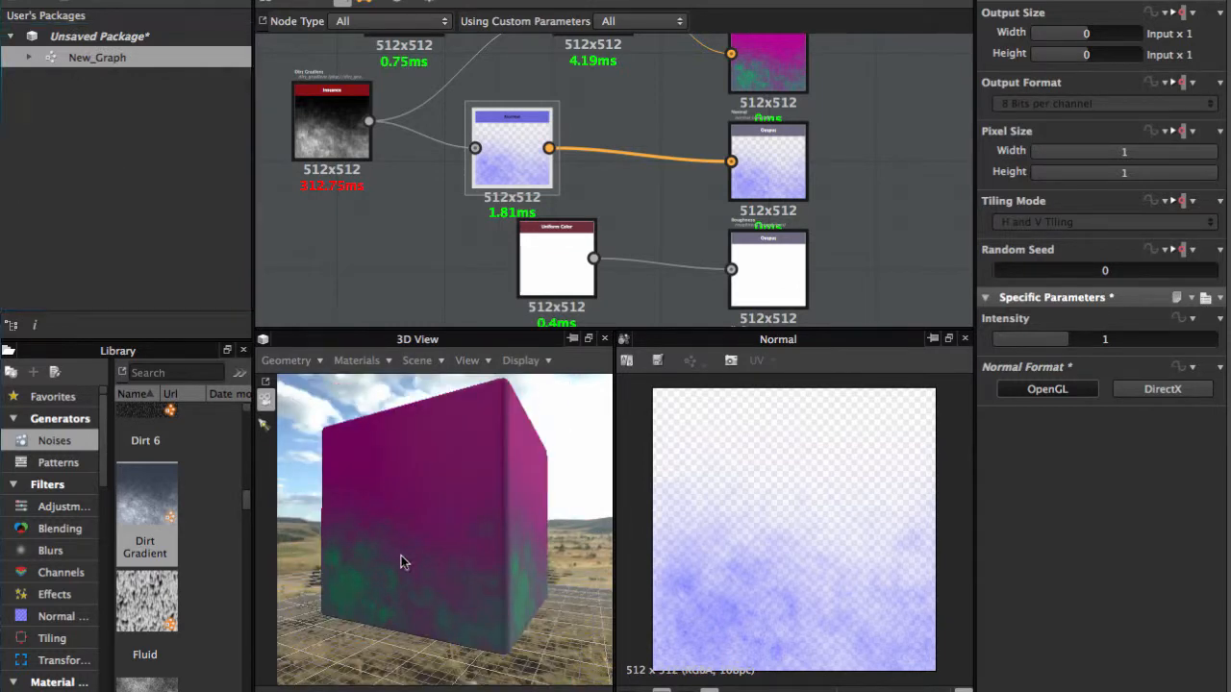
{"action": "left_click_drag", "start_coordinate": [403, 562], "coordinate": [495, 478]}
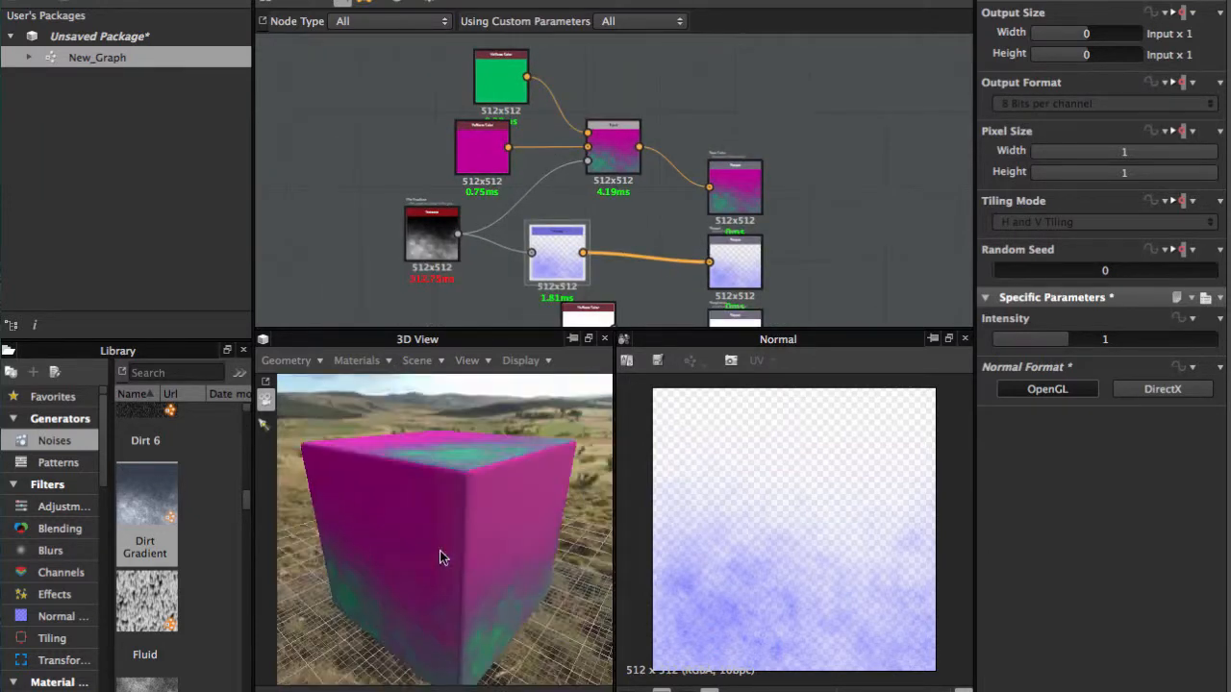
{"action": "left_click_drag", "start_coordinate": [443, 558], "coordinate": [401, 520]}
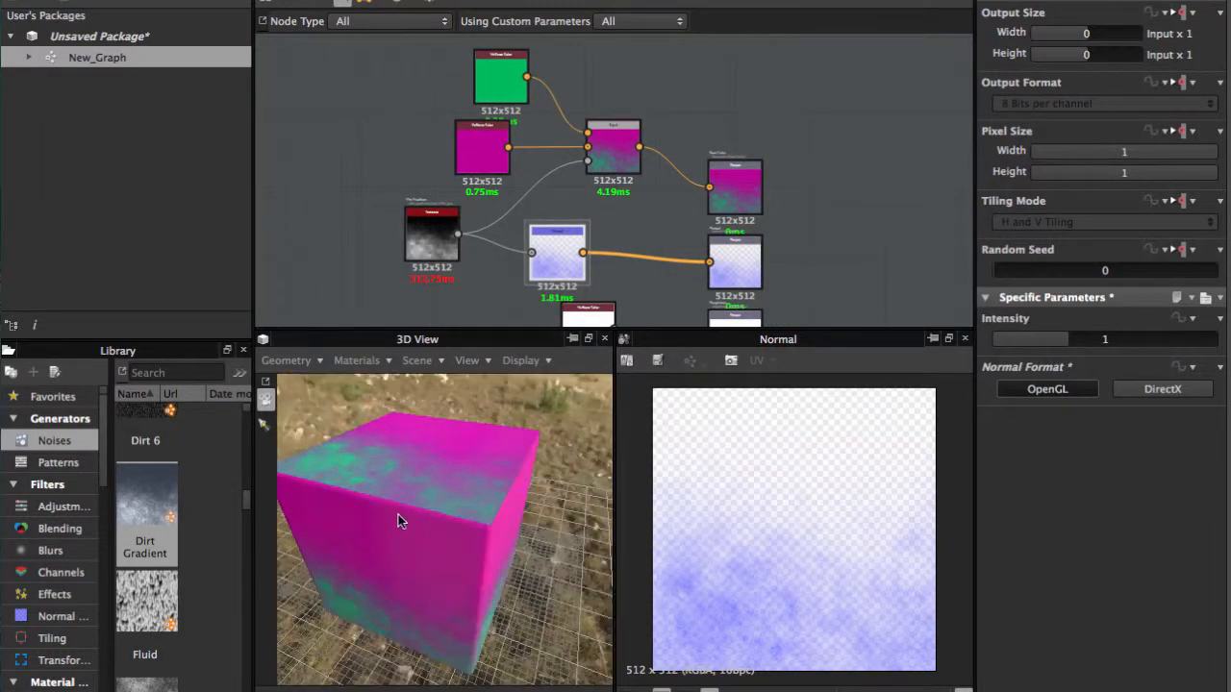
{"action": "left_click", "coordinate": [481, 145]}
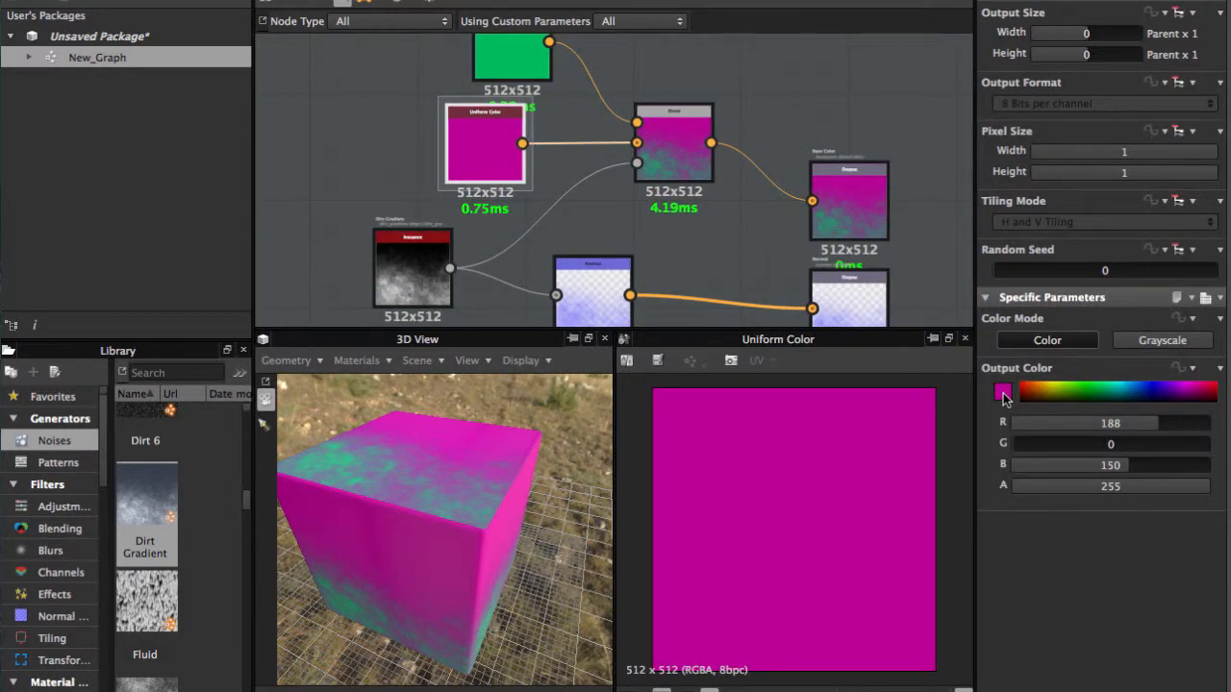
Step: Recolour the magenta node brown and the green node olive (89/86/44) via the Color Editor
{"action": "left_click", "coordinate": [1002, 391]}
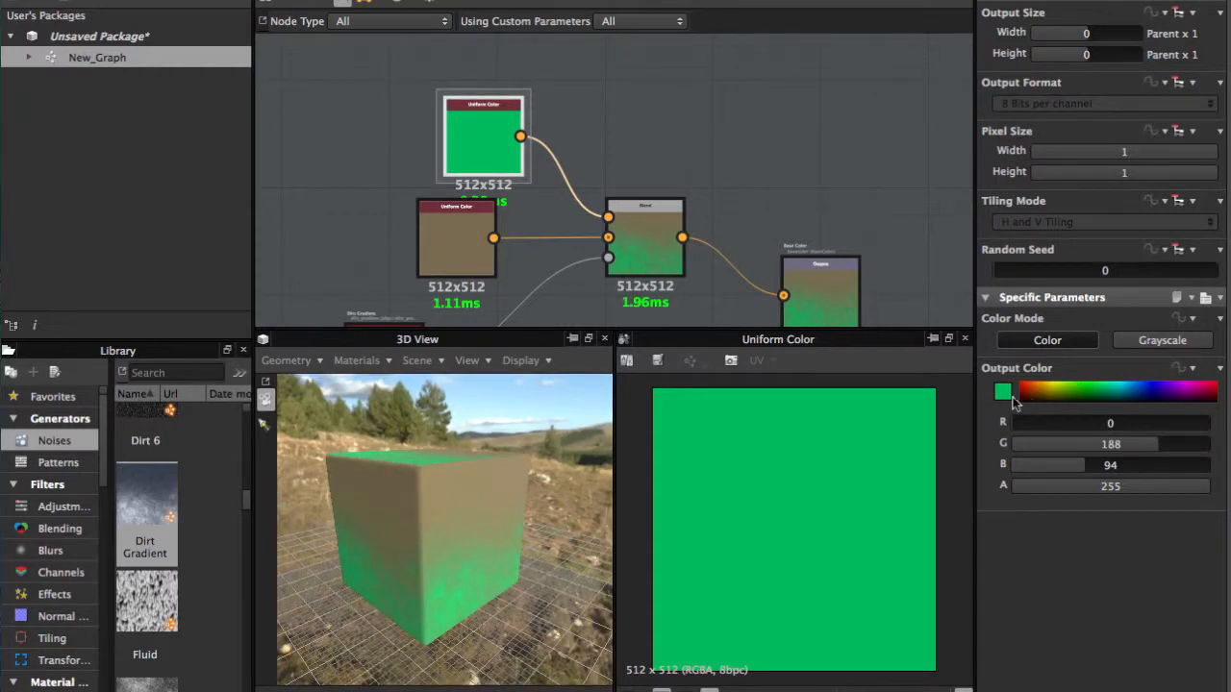
{"action": "left_click", "coordinate": [1002, 391]}
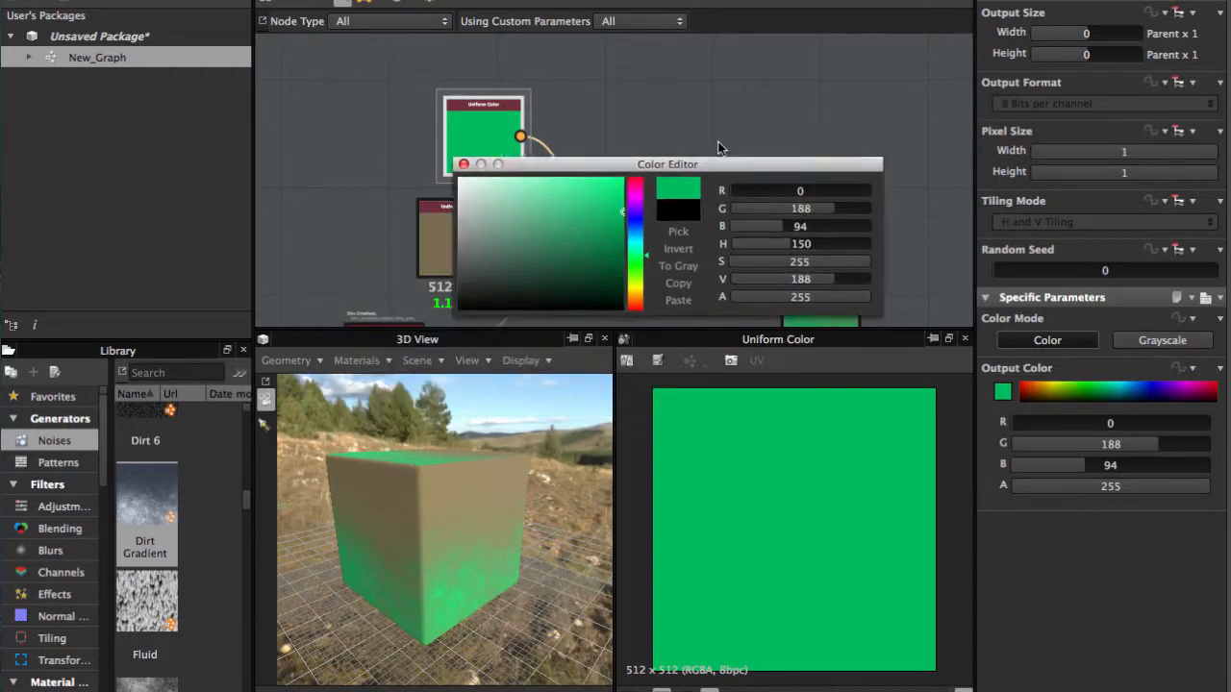
{"action": "left_click_drag", "start_coordinate": [667, 163], "coordinate": [689, 135]}
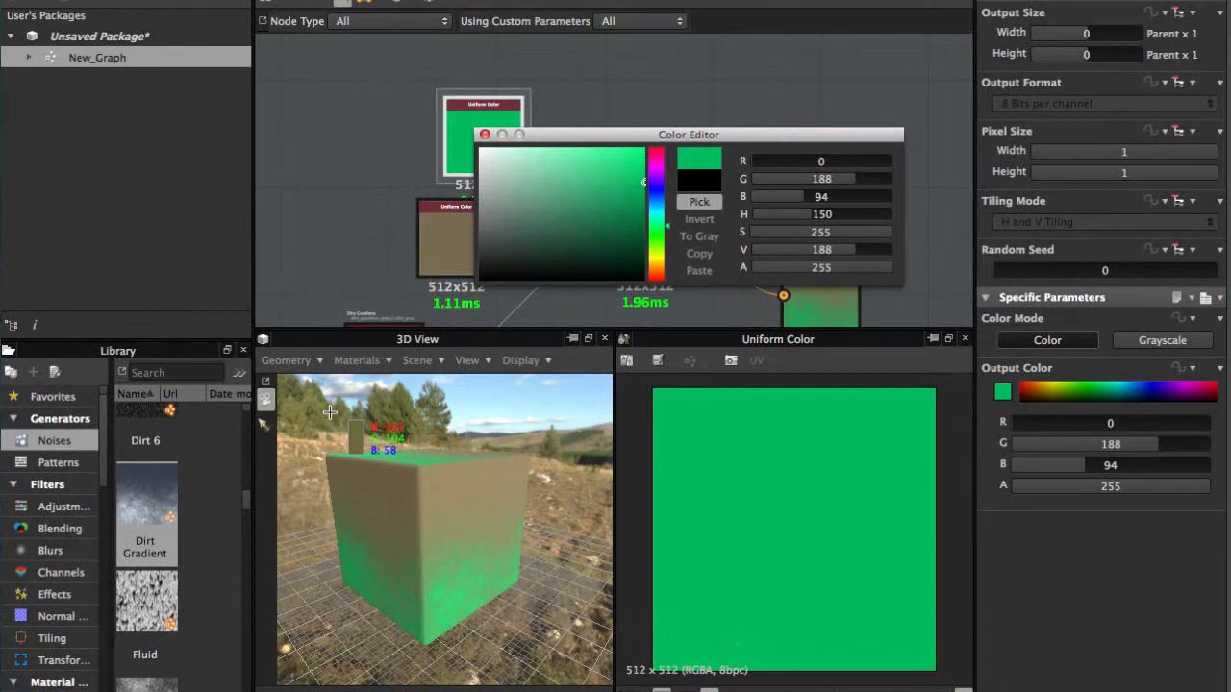
{"action": "left_click", "coordinate": [562, 234]}
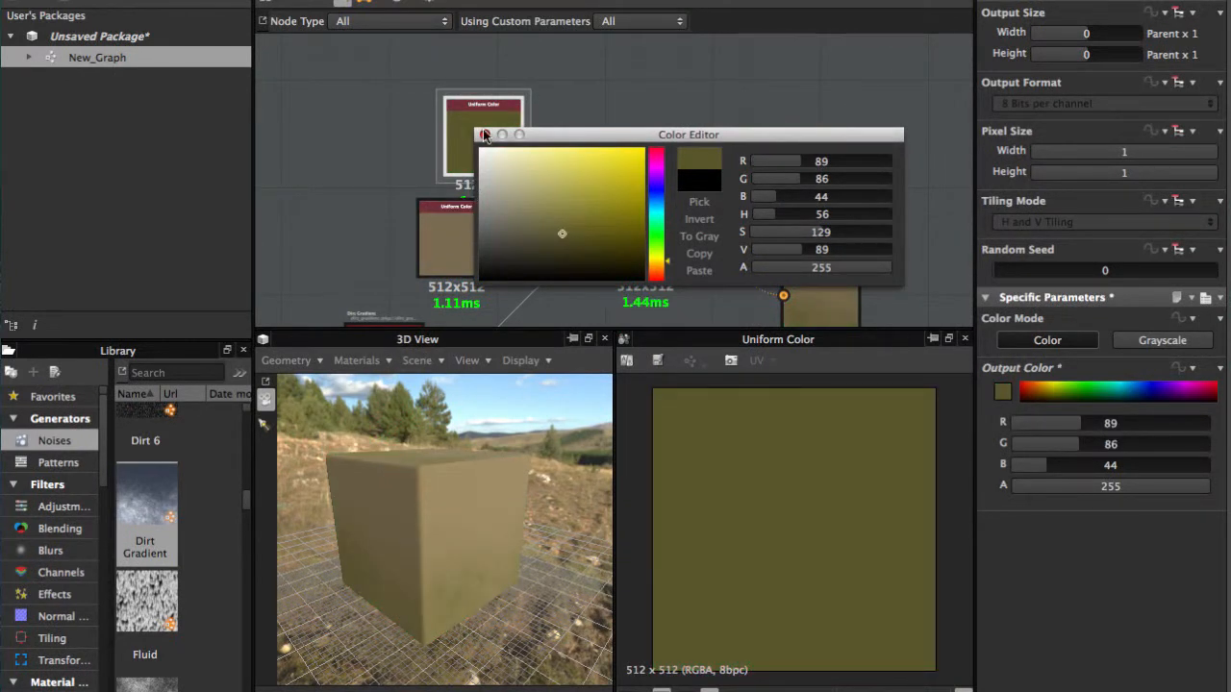
{"action": "left_click", "coordinate": [484, 135]}
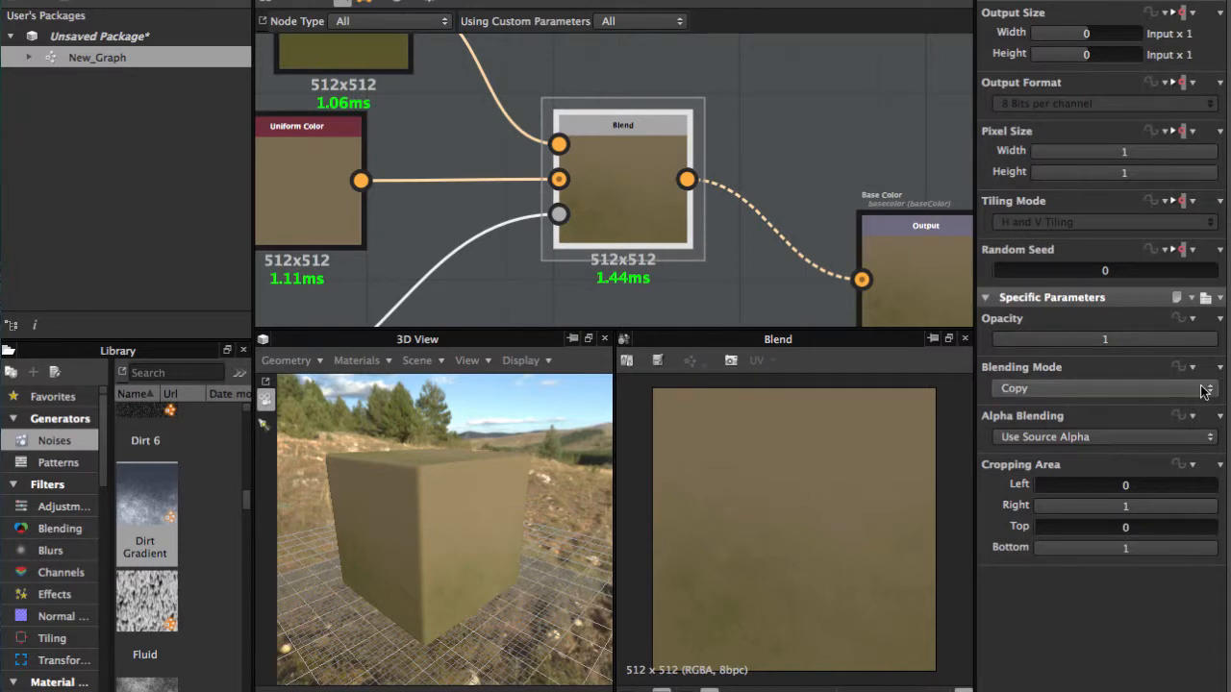
Step: Set the Blend node's Blending Mode to Multiply
{"action": "left_click", "coordinate": [1103, 388]}
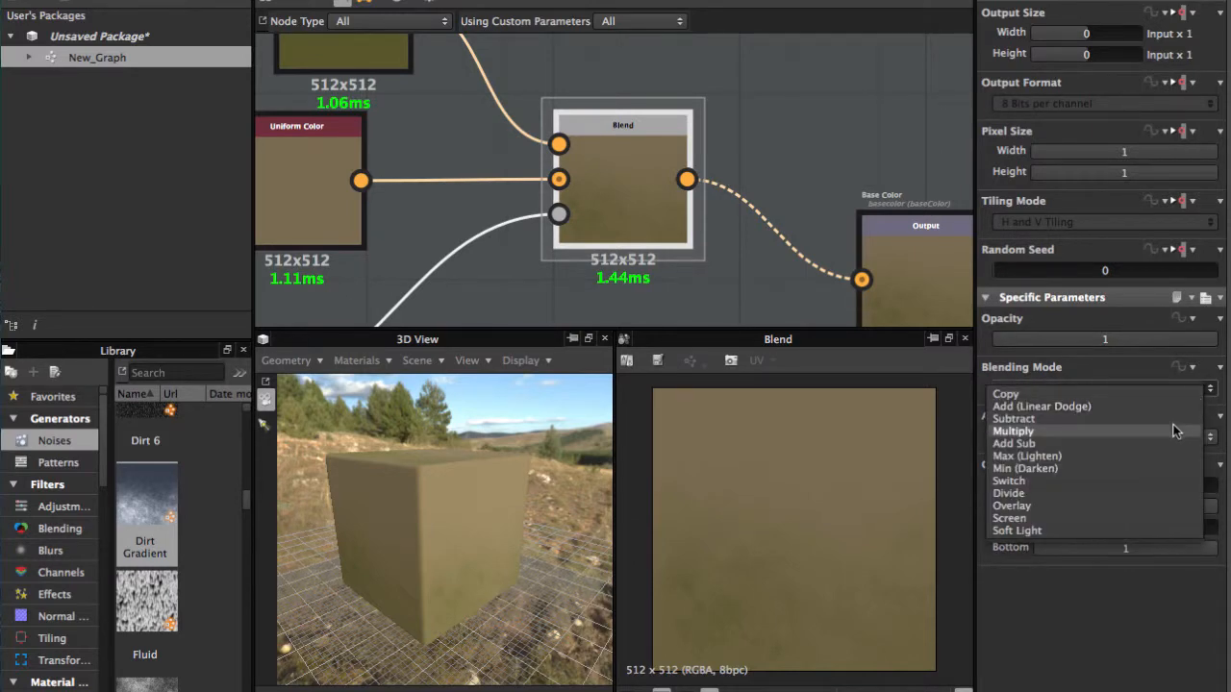
{"action": "left_click", "coordinate": [1012, 431]}
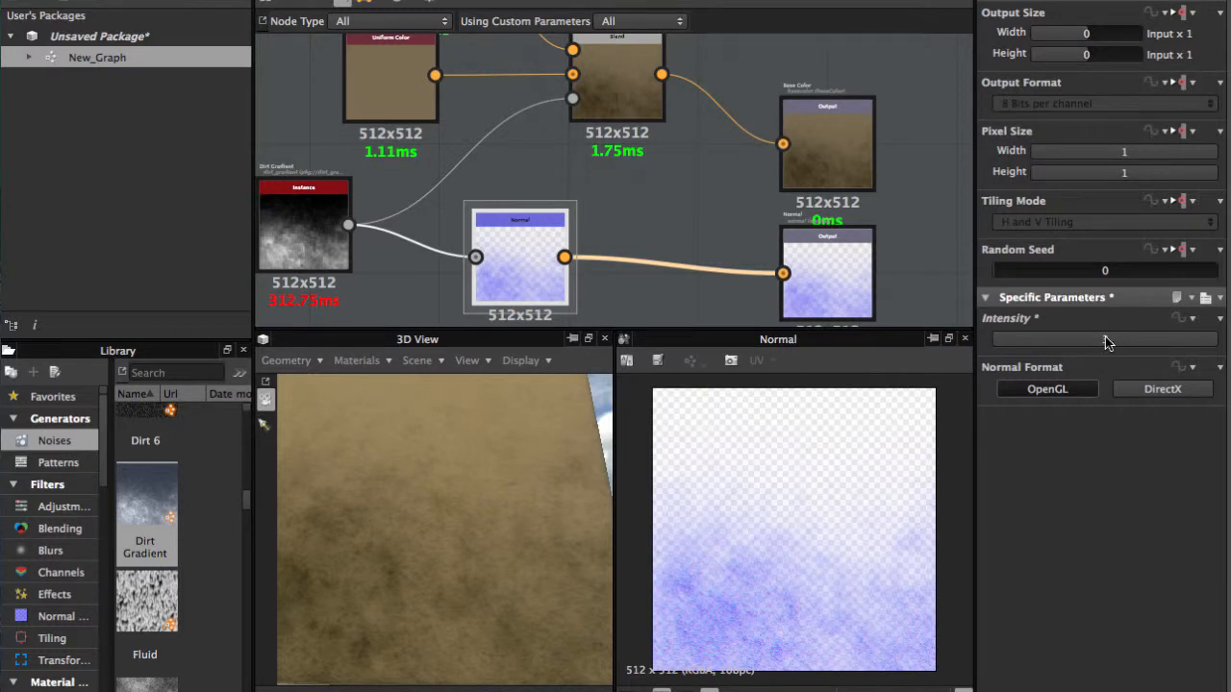
Step: Enter 4 as the Normal node's Intensity and orbit the 3D view to check relief
{"action": "left_click", "coordinate": [1104, 338]}
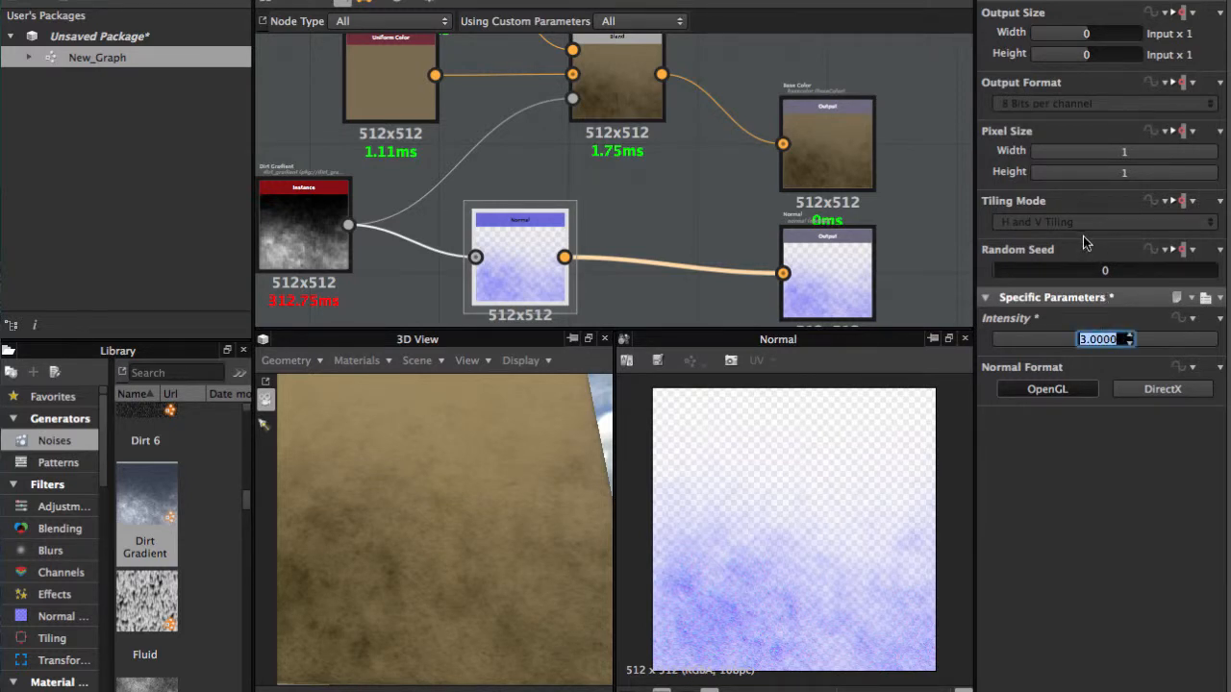
{"action": "mouse_move", "coordinate": [1111, 366]}
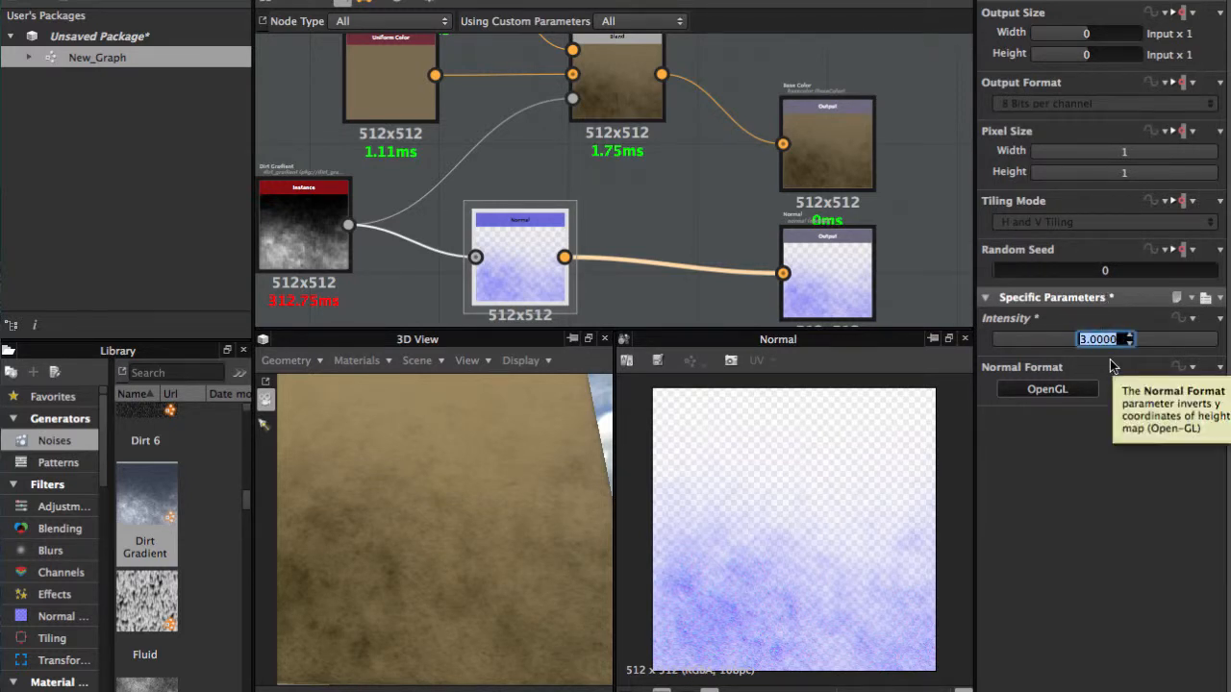
{"action": "type", "text": "4"}
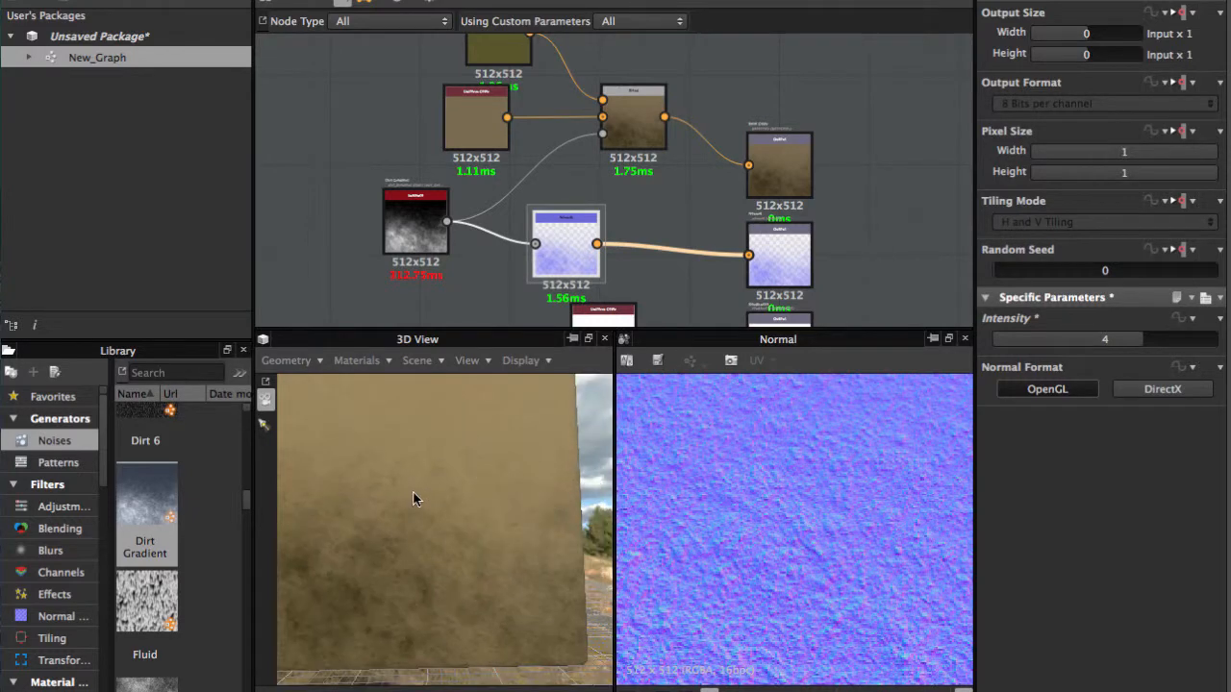
{"action": "left_click_drag", "start_coordinate": [413, 498], "coordinate": [385, 507]}
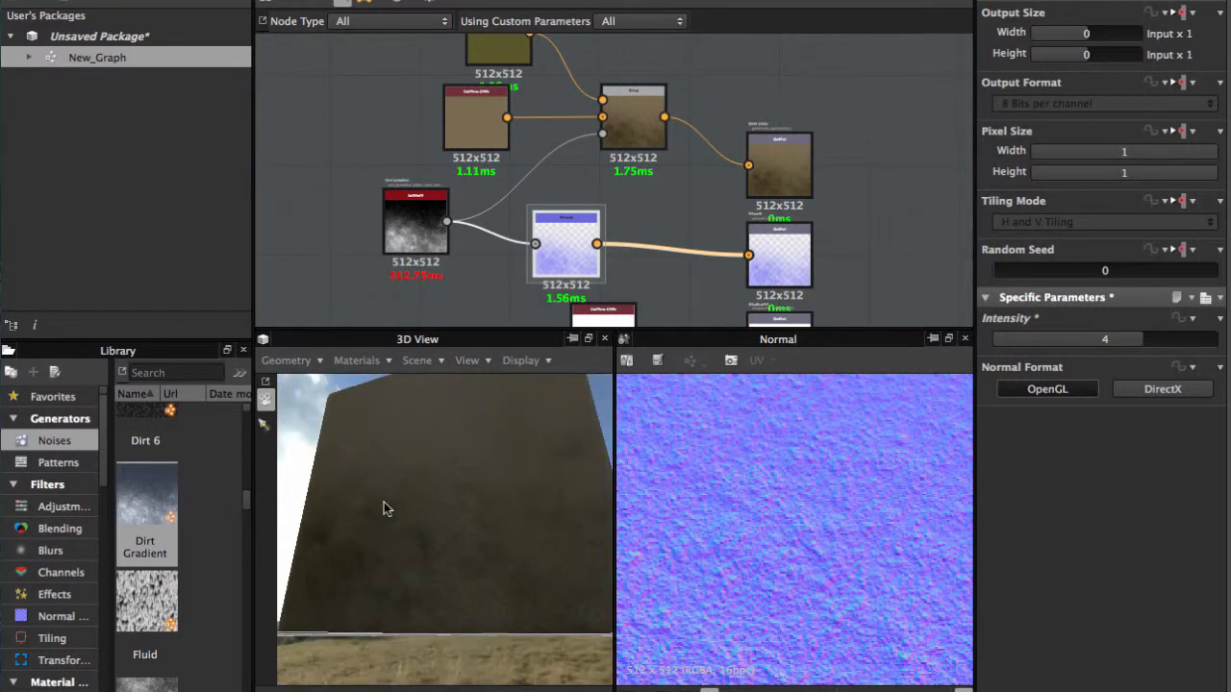